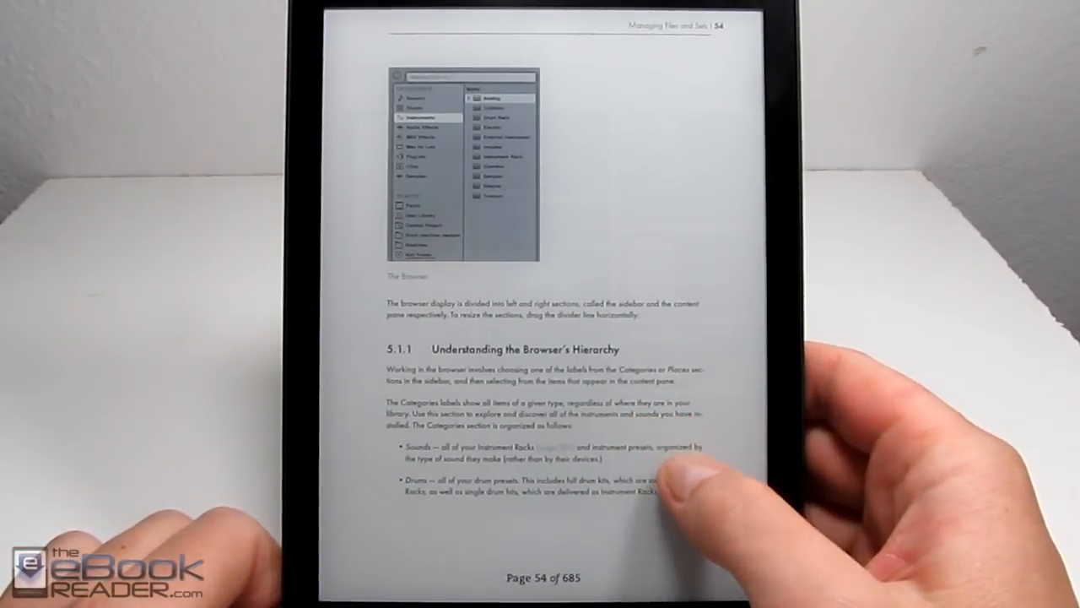
# Step: Return to page 54 and zoom in until Searching for Files fills the screen
pyautogui.hscroll(-3)
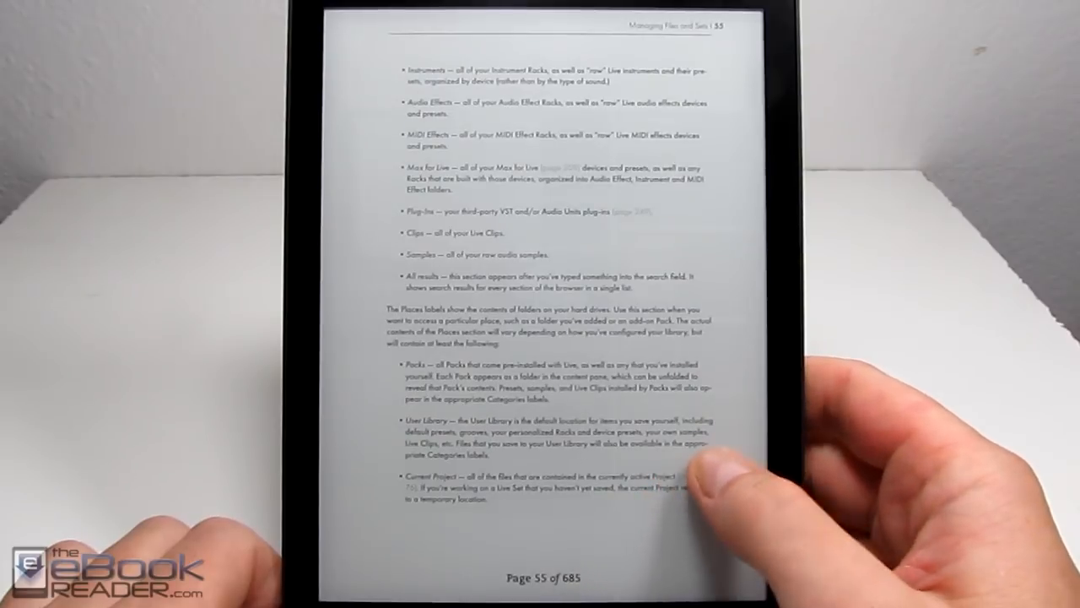
pyautogui.click(692, 472)
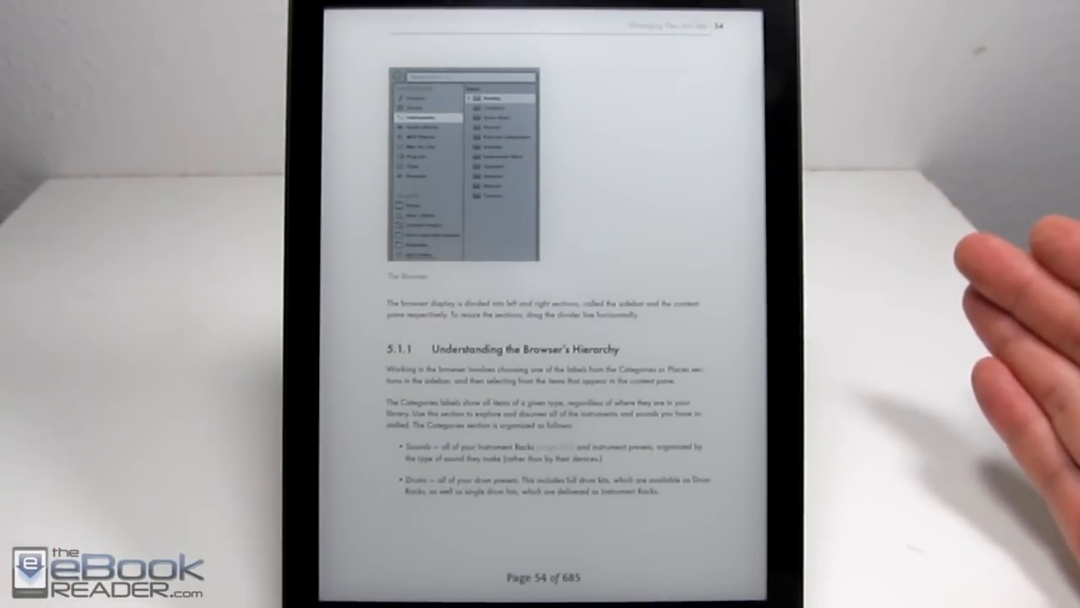
pyautogui.moveTo(971, 355)
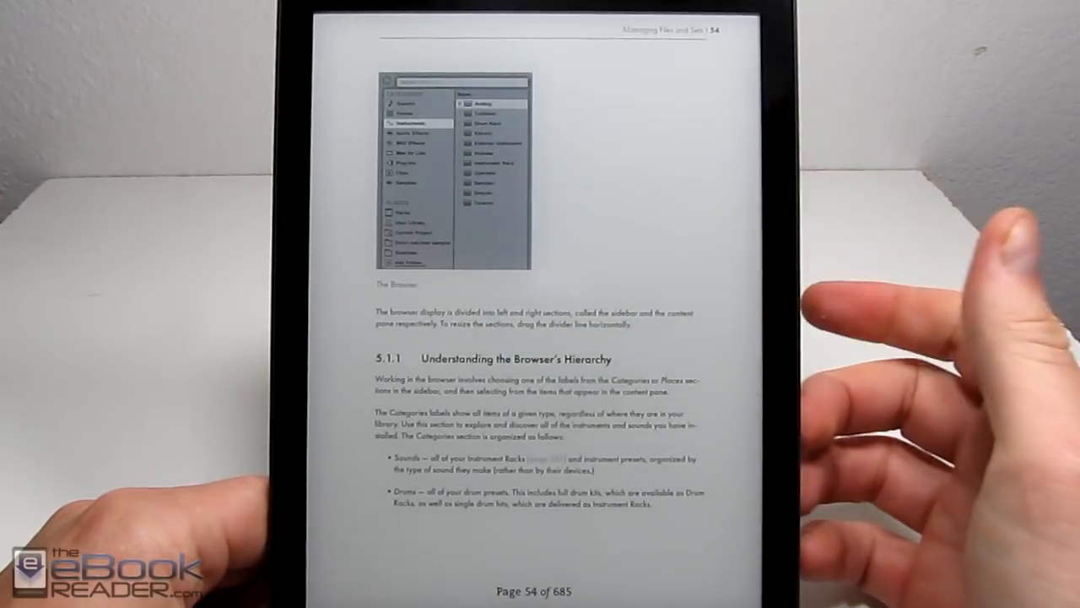
pyautogui.click(536, 303)
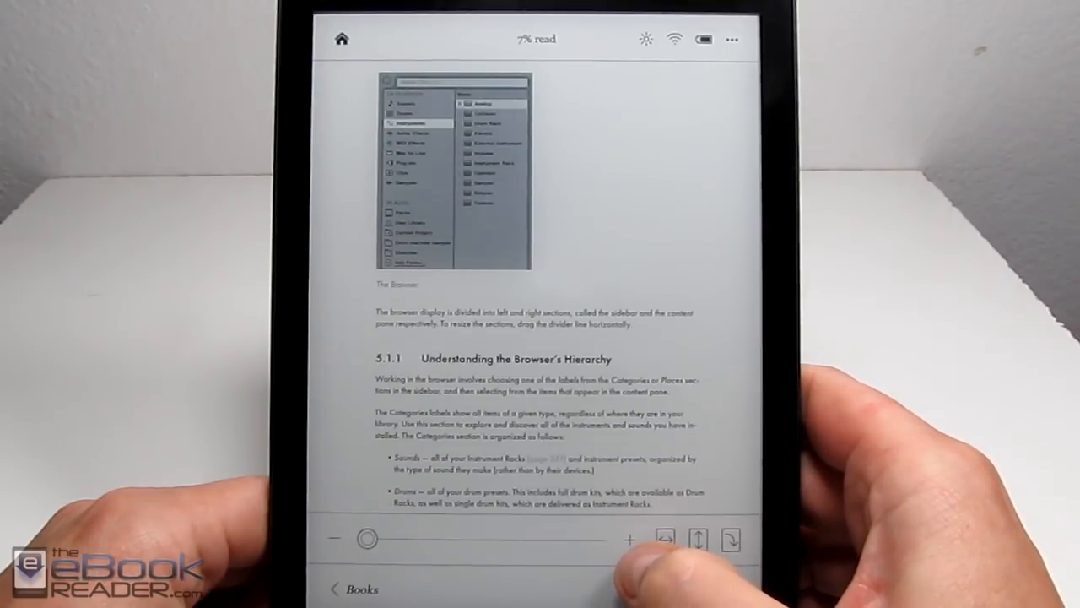
pyautogui.click(631, 540)
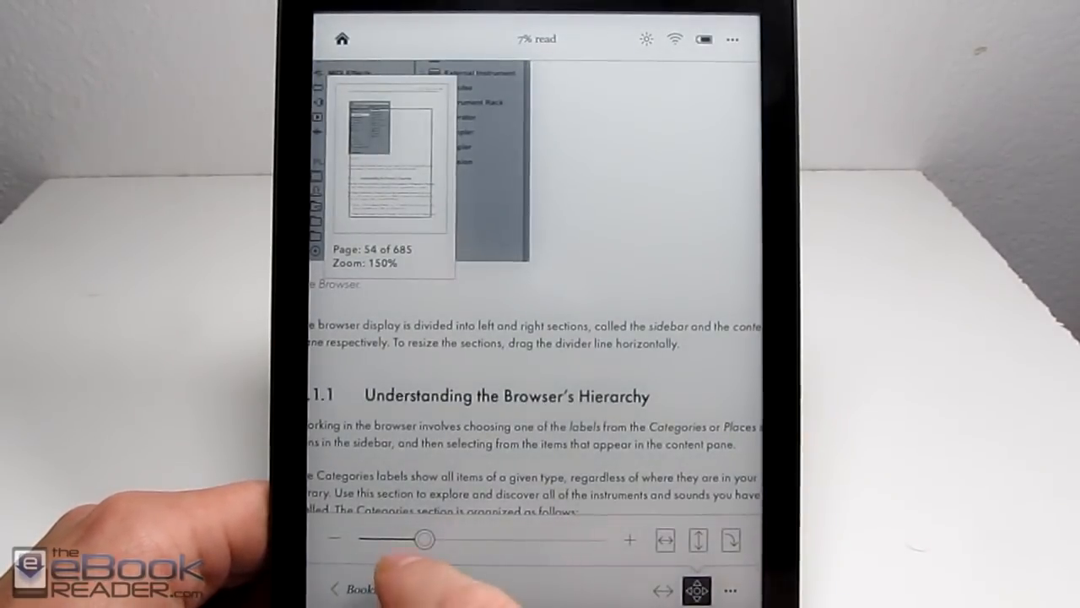
pyautogui.moveTo(424, 540); pyautogui.dragTo(364, 537)
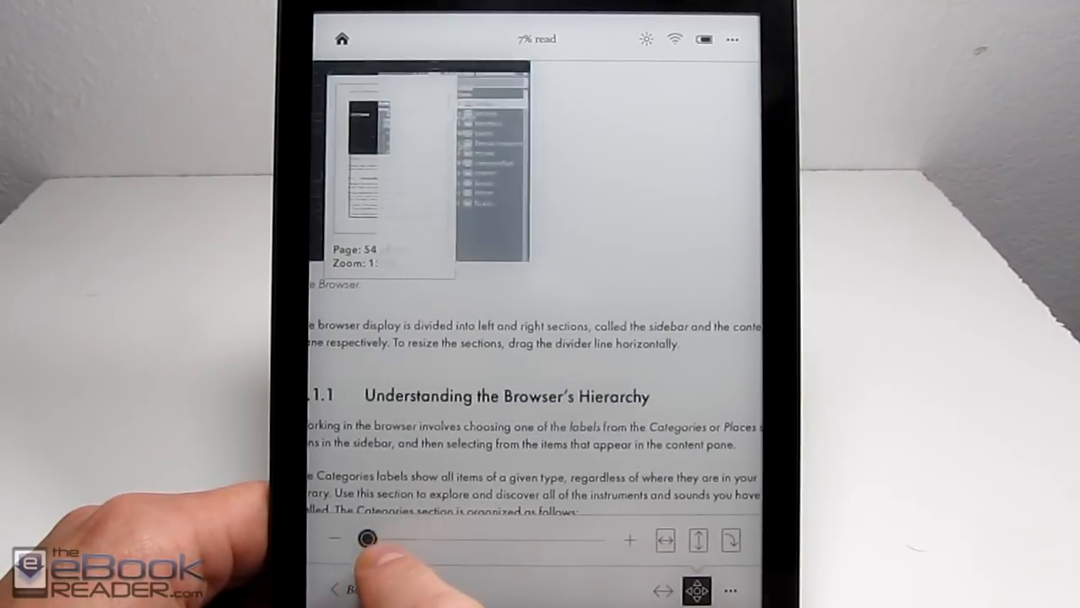
pyautogui.moveTo(363, 537); pyautogui.dragTo(384, 540)
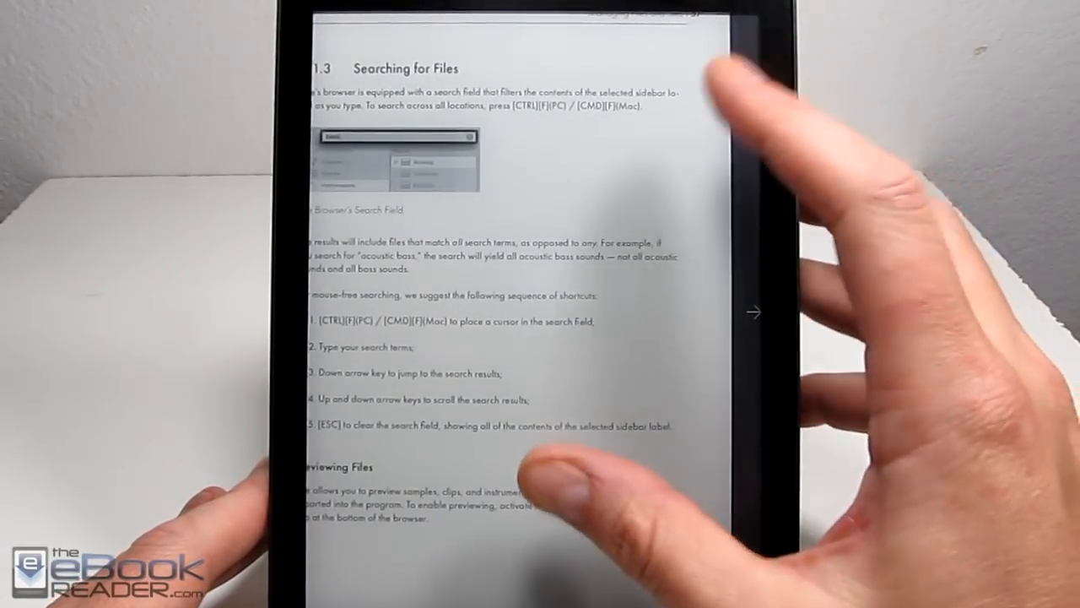
# Step: Exit the zoomed view to show page 23 at full-page size
pyautogui.click(751, 312)
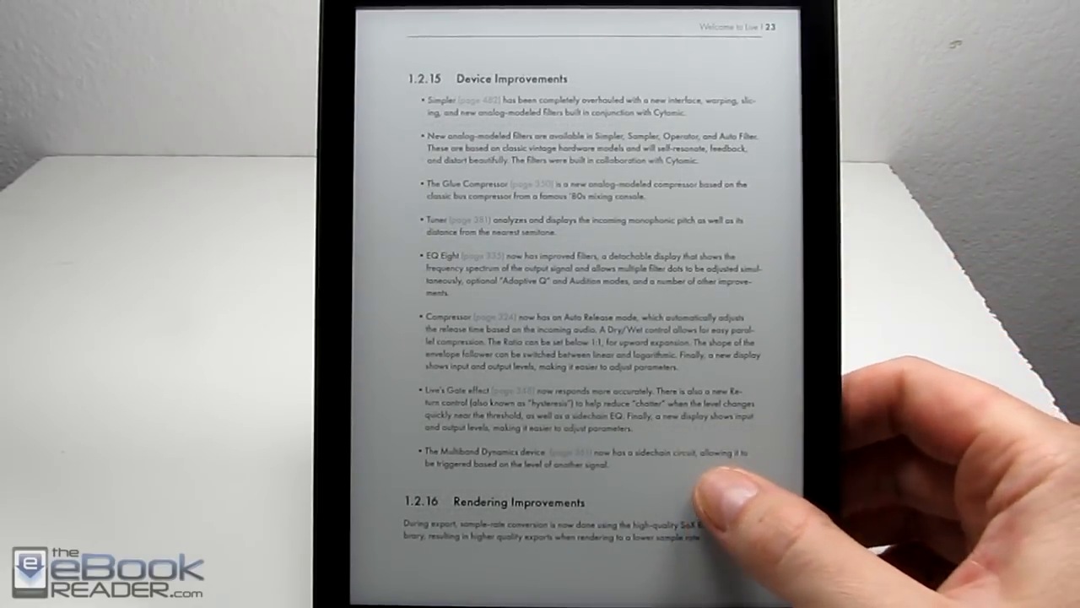
# Step: Move to The Preview Switch page, about 8% through the manual
pyautogui.click(717, 481)
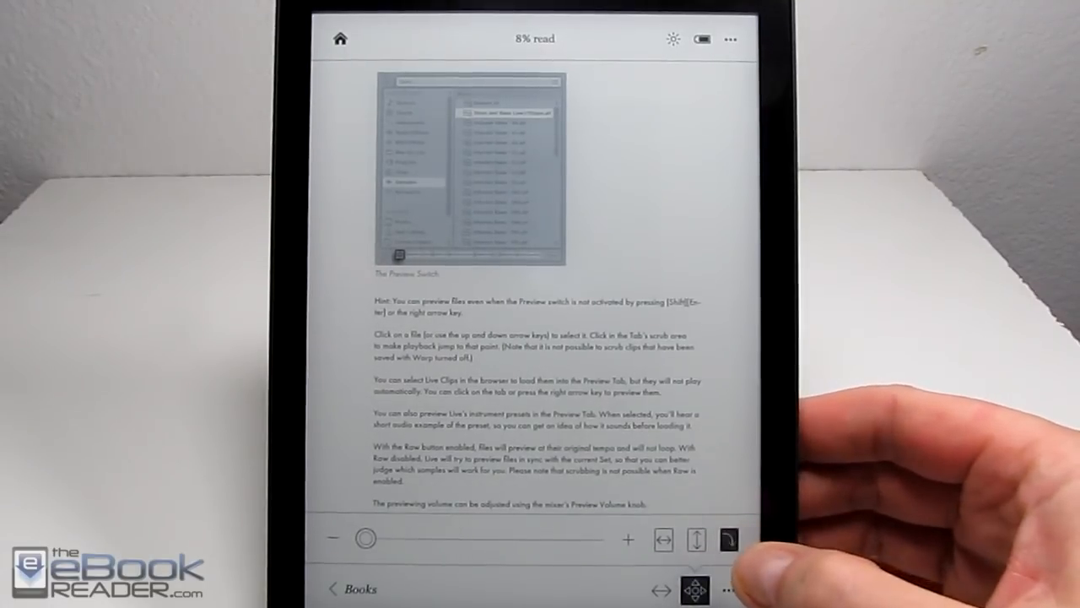
# Step: Rotate the manual to landscape orientation
pyautogui.click(727, 539)
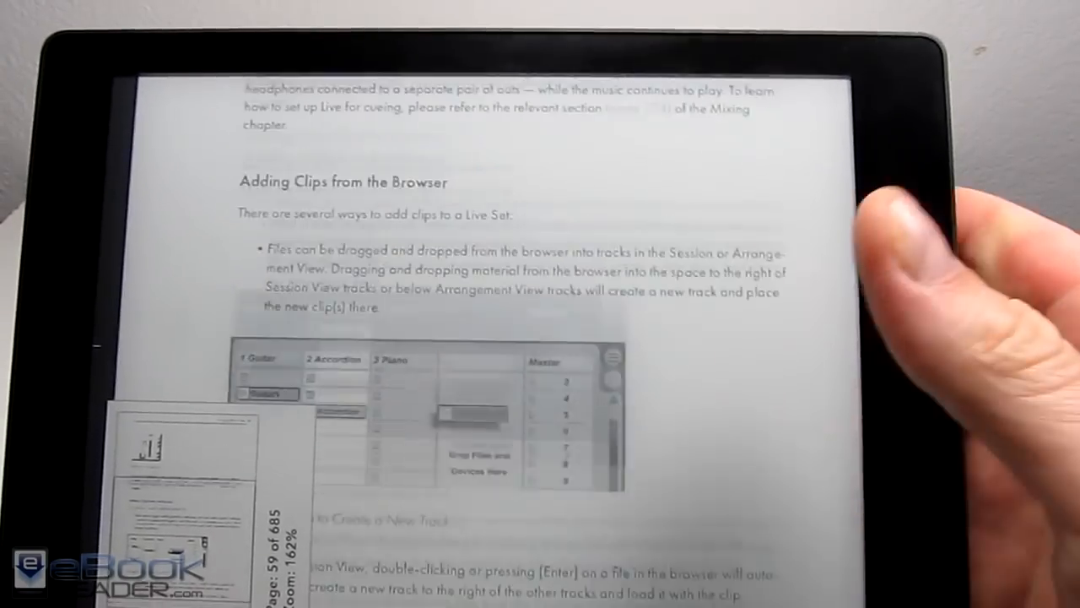
# Step: Scroll down on the Kindle's page 36 of the manual
pyautogui.scroll(-3)
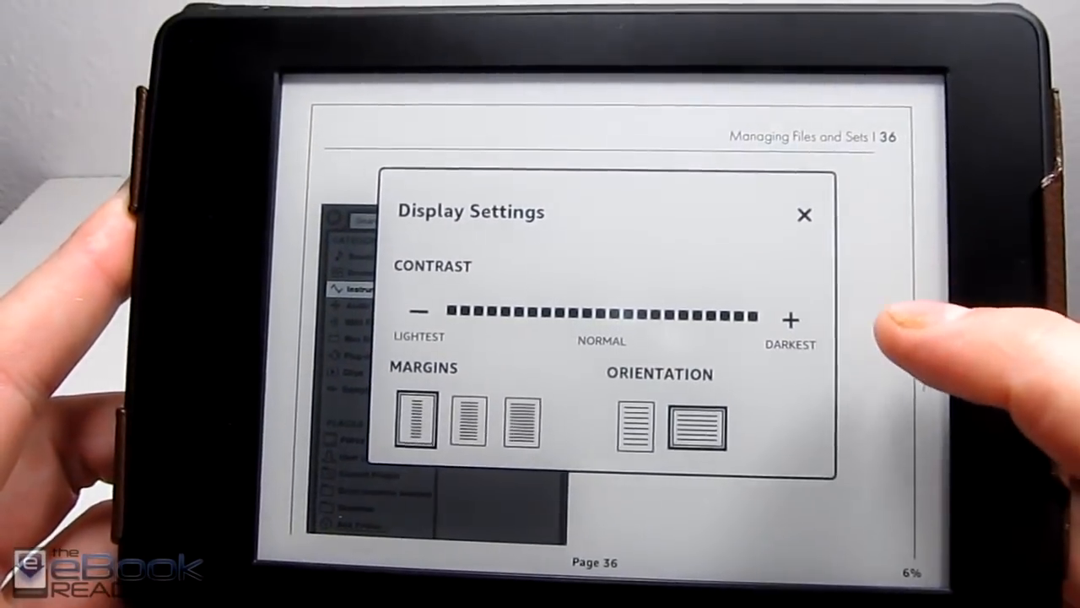
pyautogui.click(802, 214)
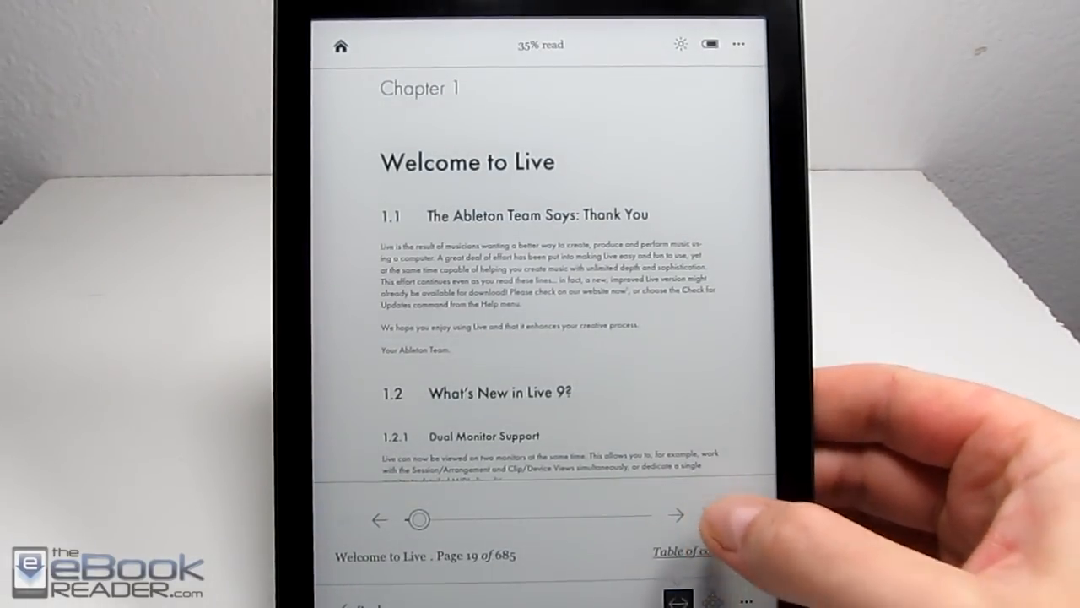
# Step: Jump ahead to page 244, then bring up the book's table of contents
pyautogui.moveTo(422, 518); pyautogui.dragTo(528, 518)
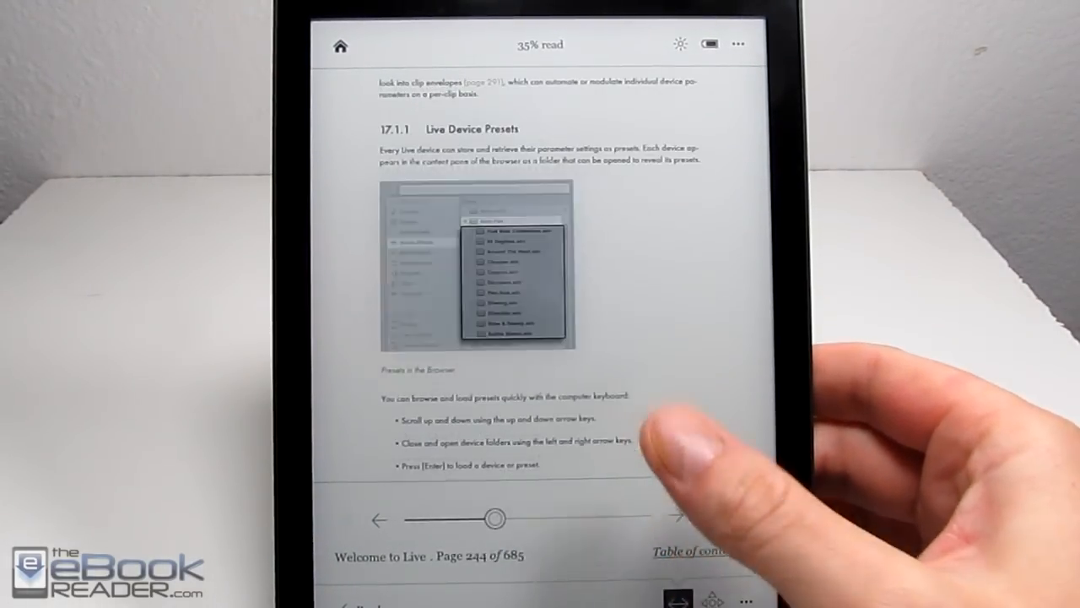
pyautogui.click(707, 514)
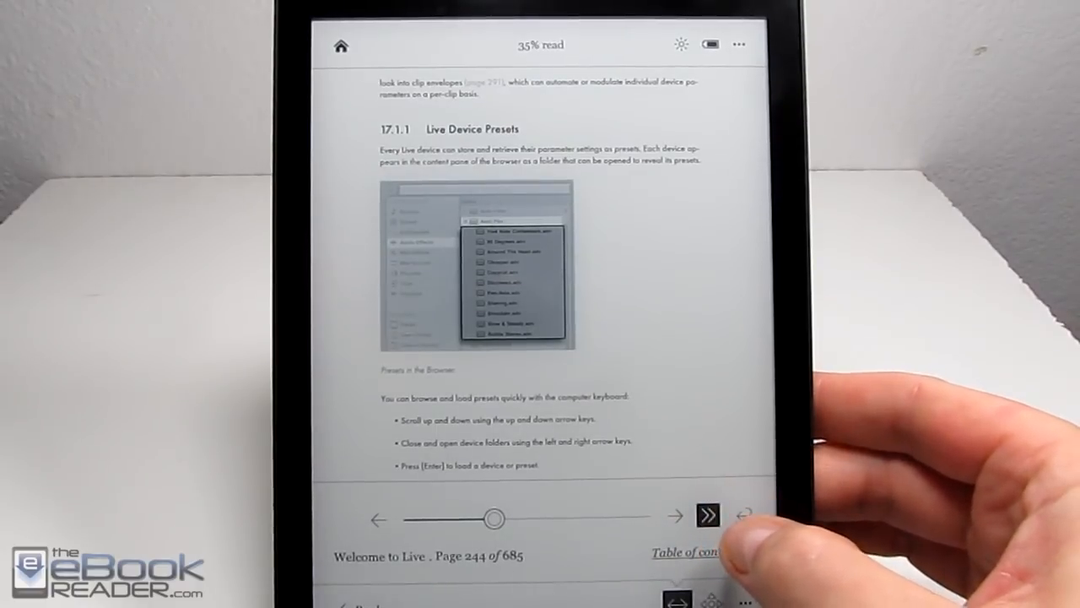
pyautogui.click(707, 515)
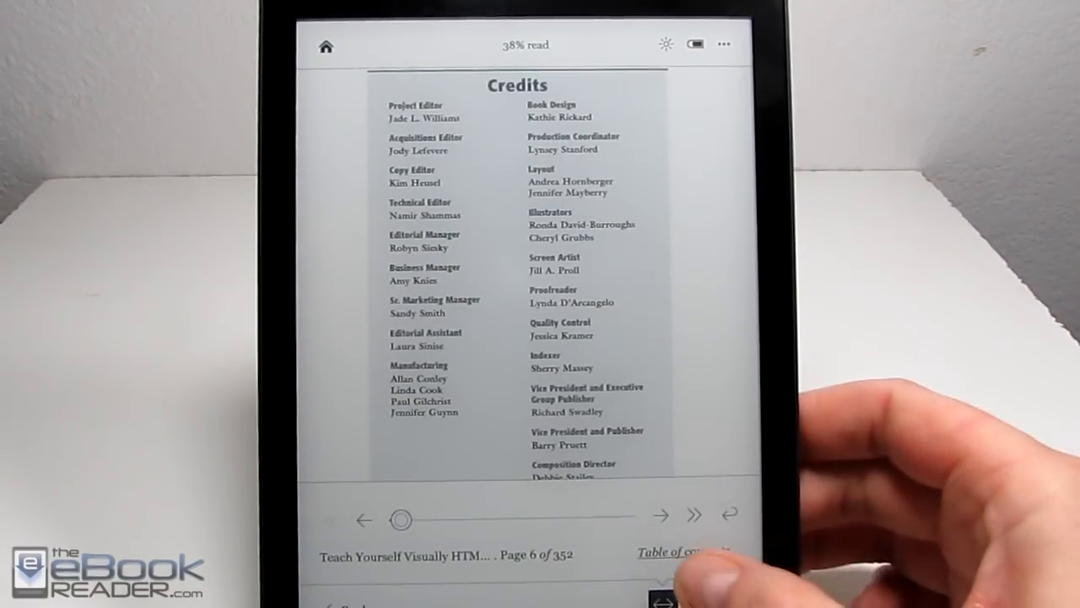
pyautogui.click(685, 554)
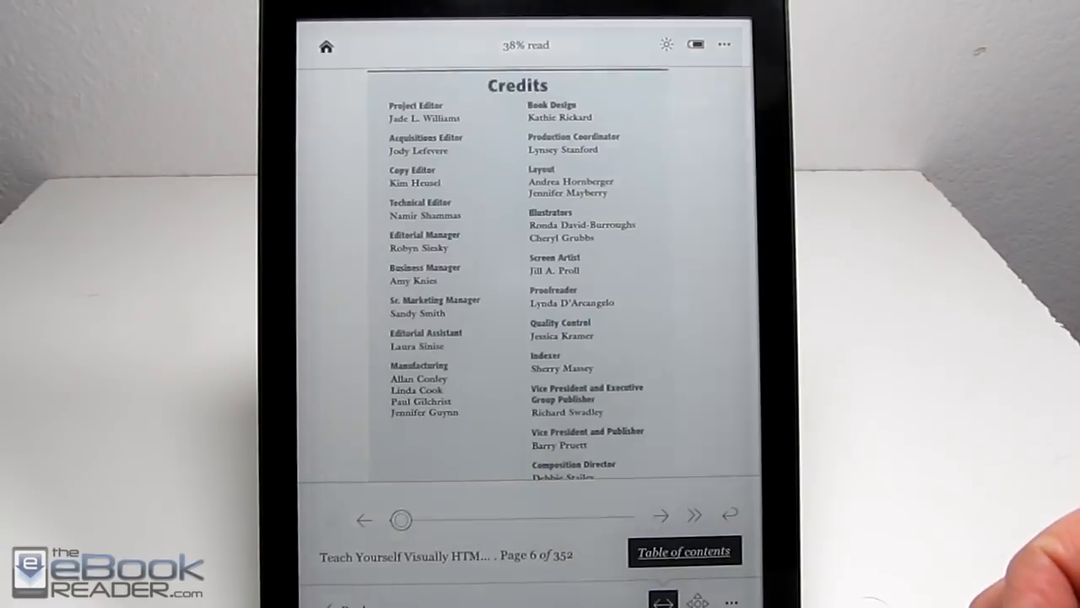
pyautogui.click(683, 551)
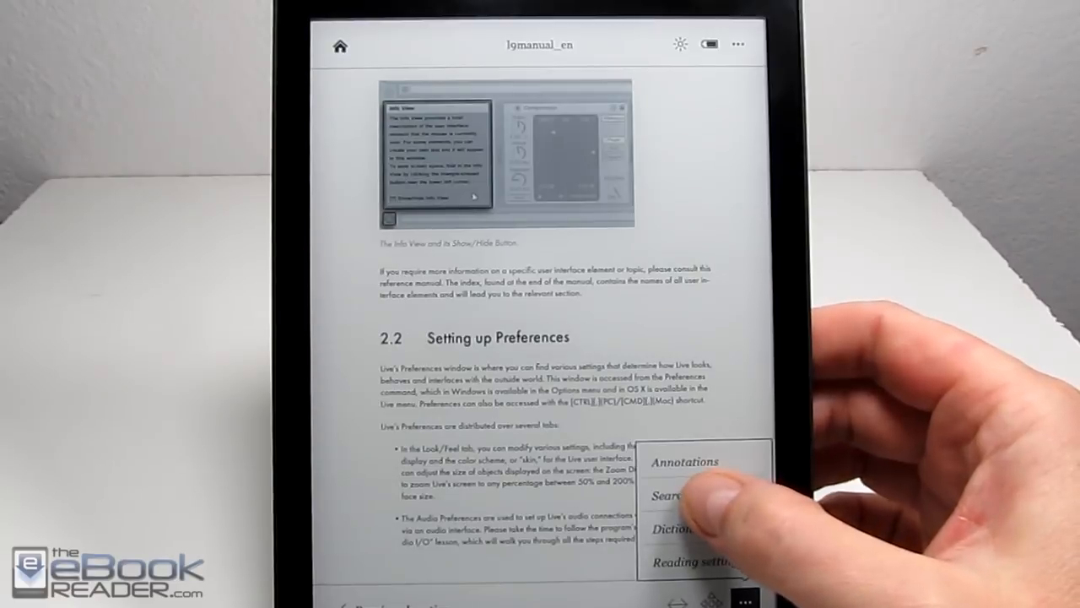
# Step: Search the manual for 'session', view the hit, then return Home
pyautogui.click(667, 495)
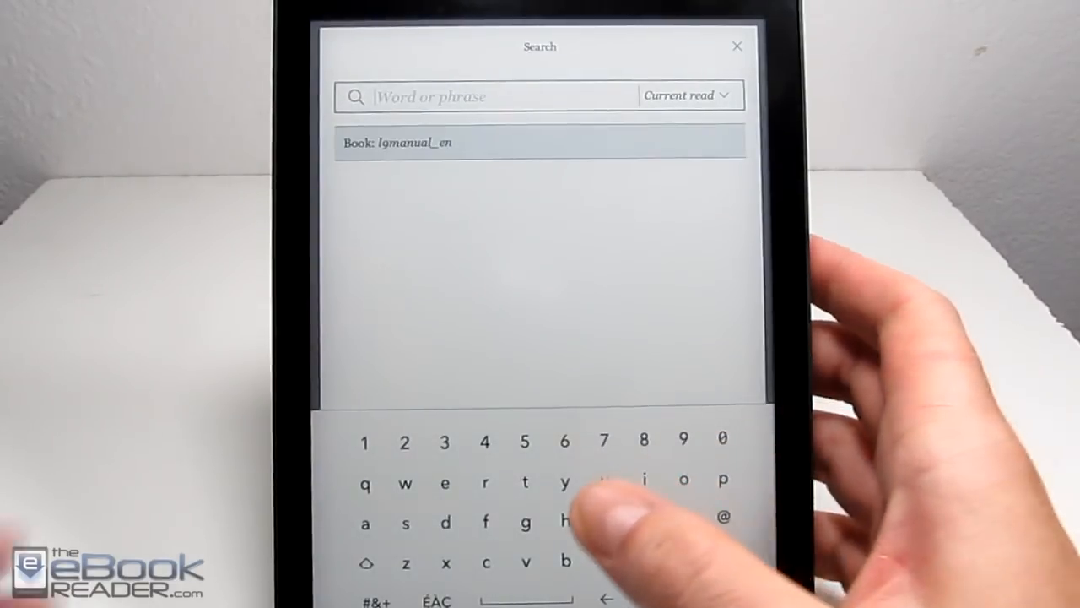
pyautogui.click(445, 482)
pyautogui.write('sessi')
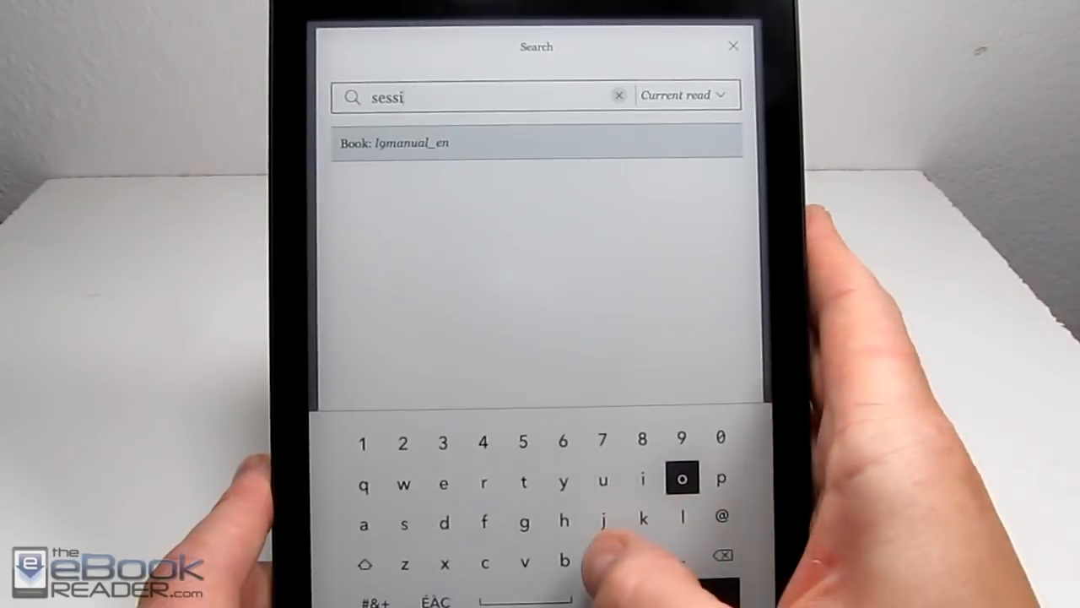
pyautogui.write('on')
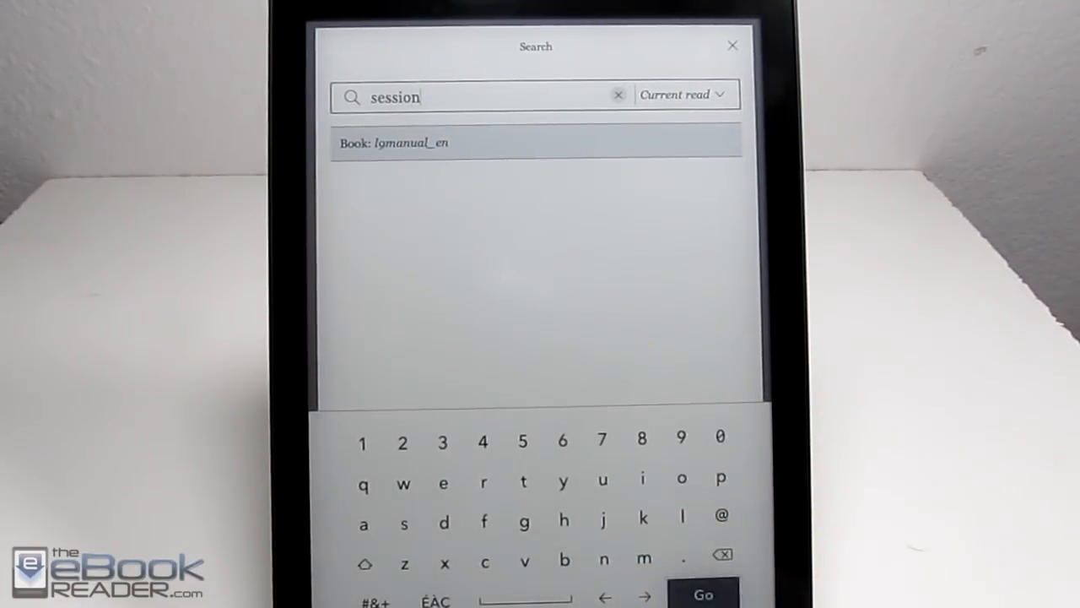
pyautogui.click(703, 595)
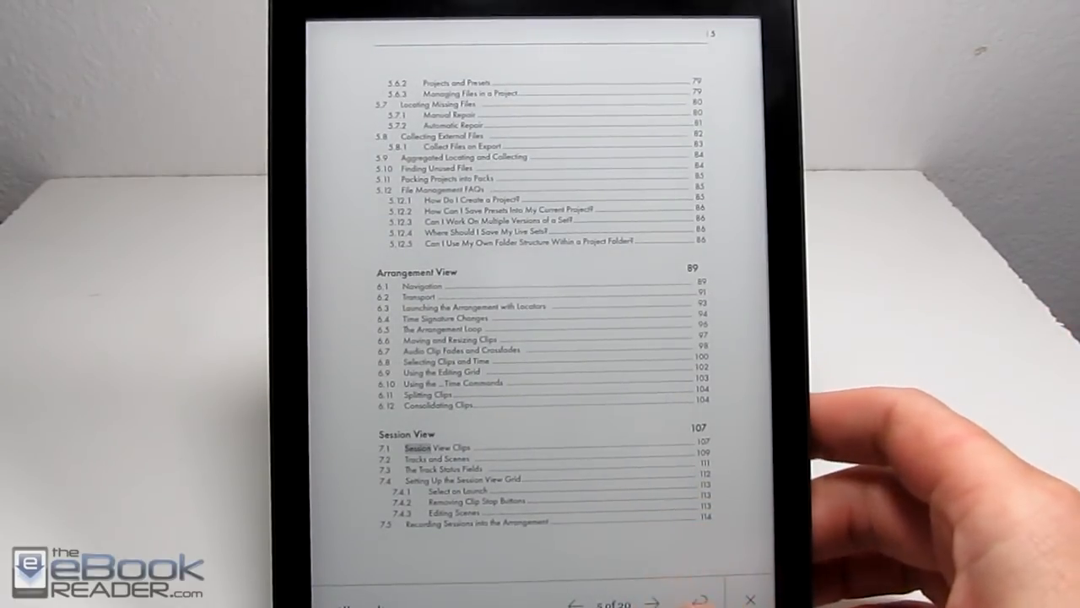
pyautogui.click(665, 603)
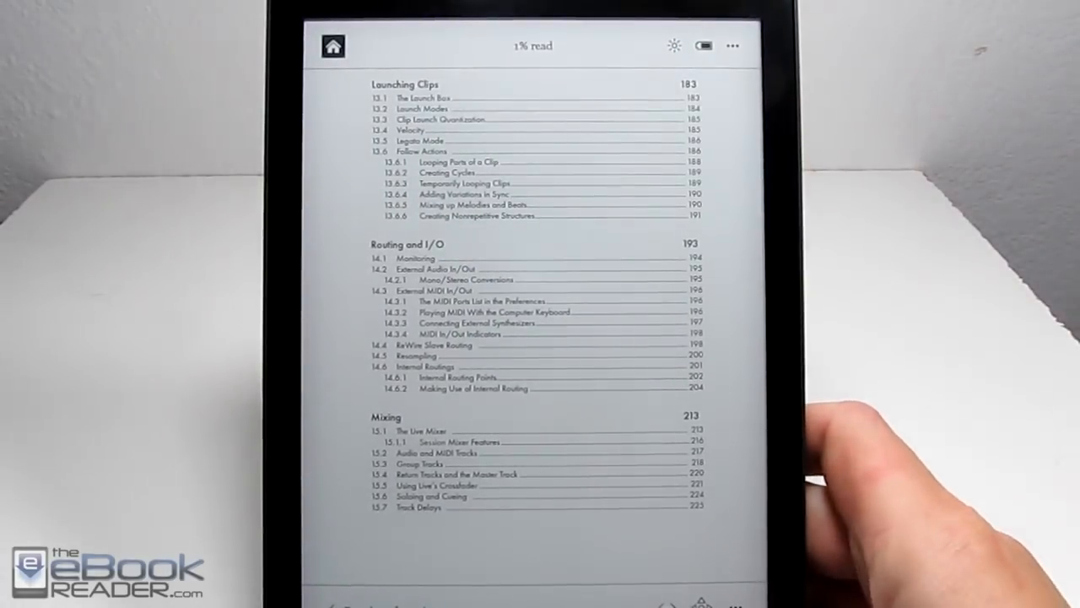
pyautogui.click(333, 46)
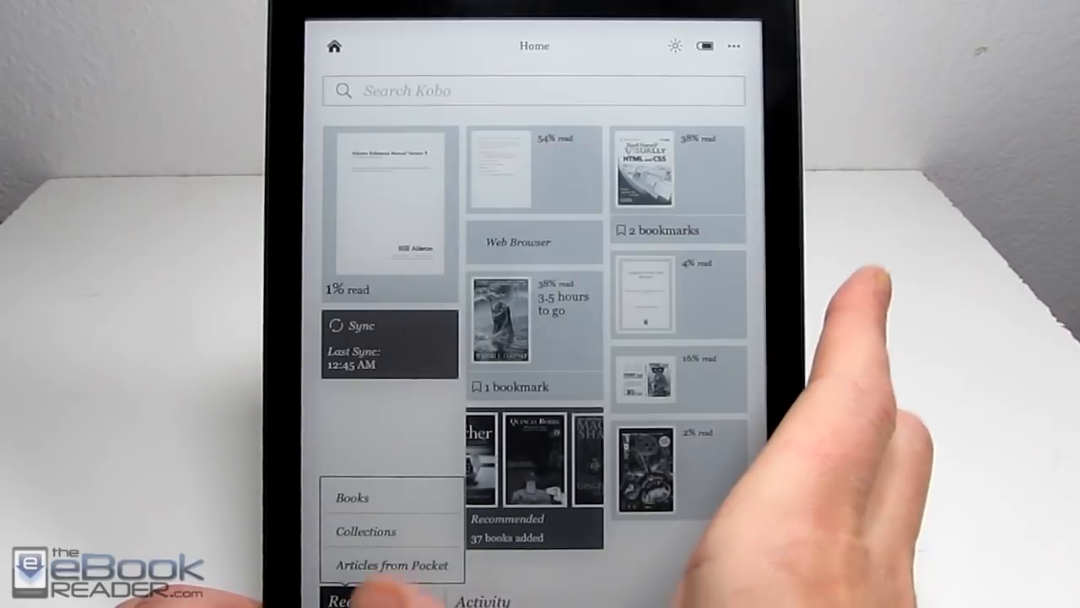
# Step: Show the Books list and open the Teach_Yourself_Visually HTML and CSS PDF
pyautogui.click(352, 496)
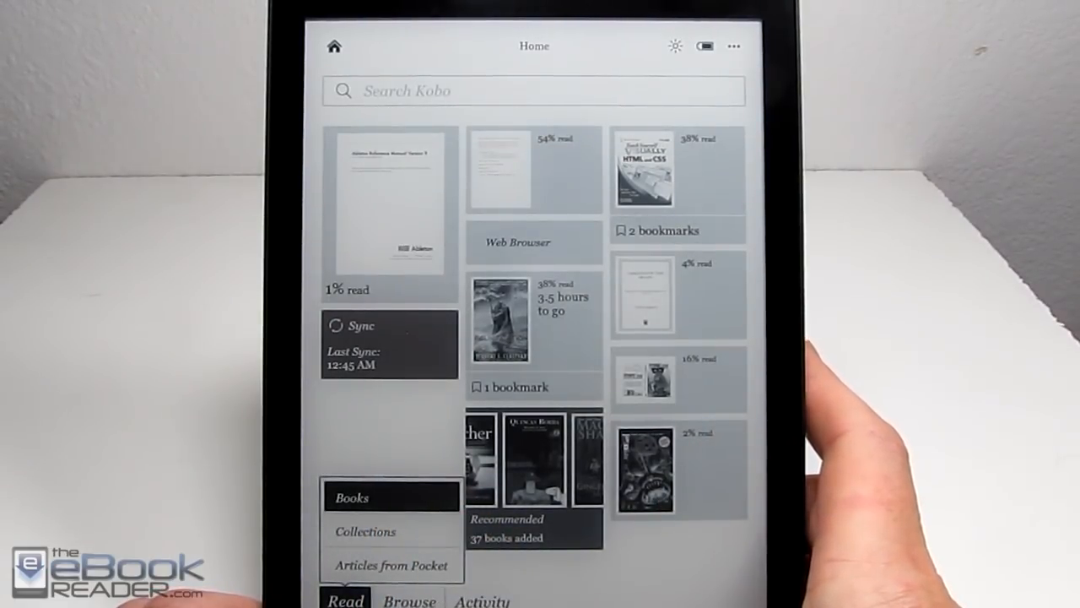
pyautogui.click(352, 496)
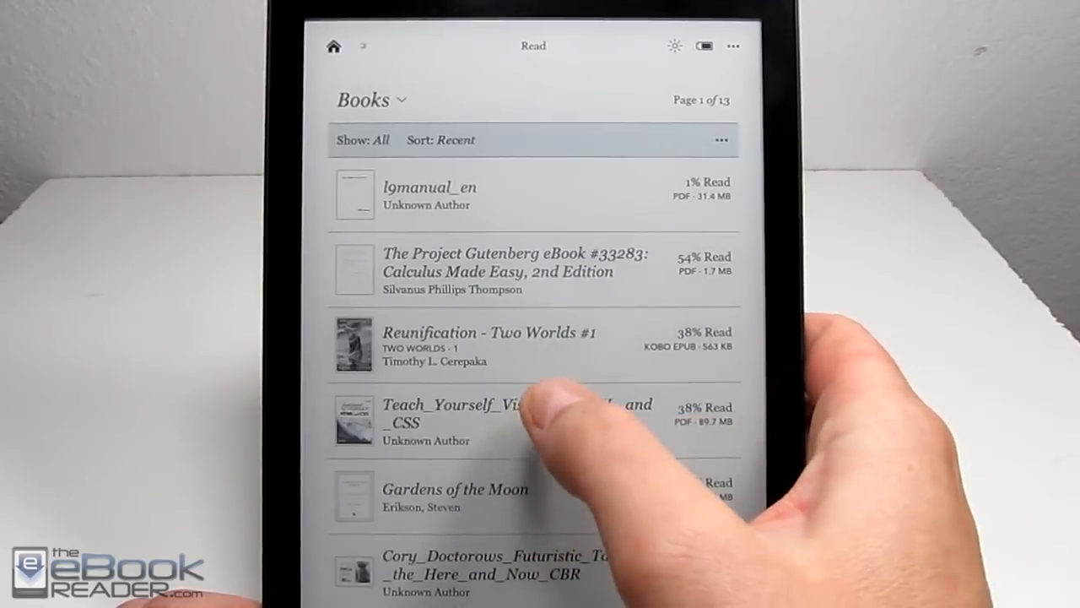
pyautogui.click(535, 420)
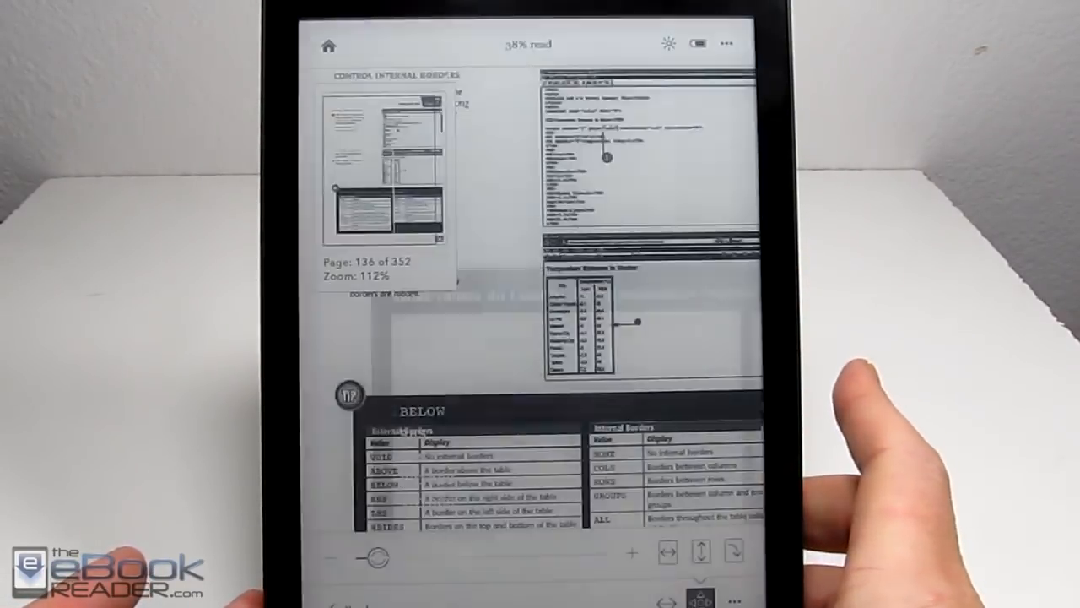
# Step: Enlarge page 136 of the HTML and CSS book, settling at 118% zoom
pyautogui.moveTo(392, 554); pyautogui.dragTo(456, 554)
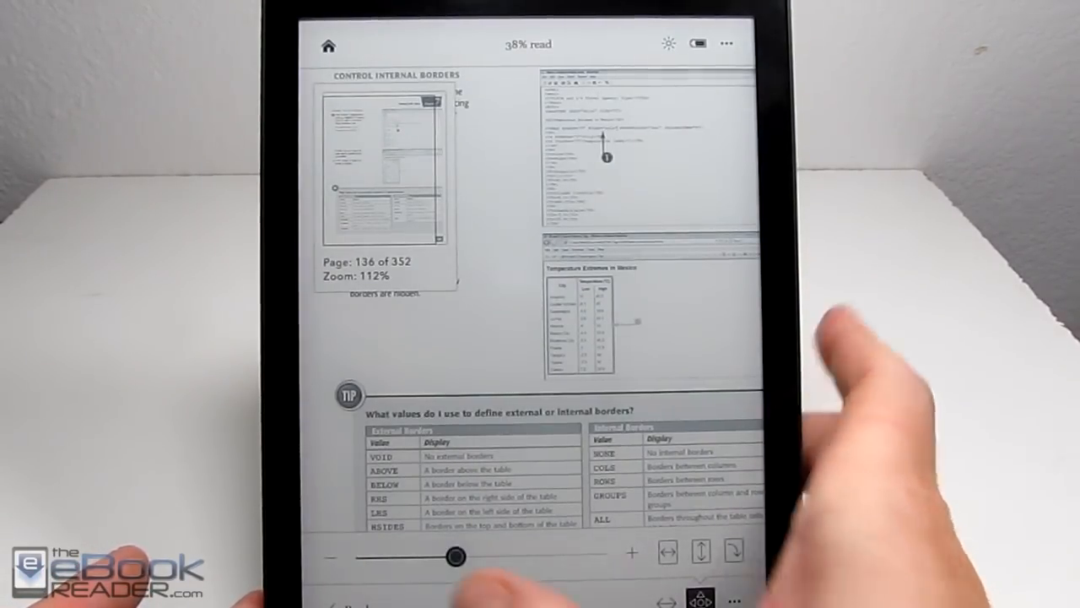
pyautogui.moveTo(456, 555); pyautogui.dragTo(386, 555)
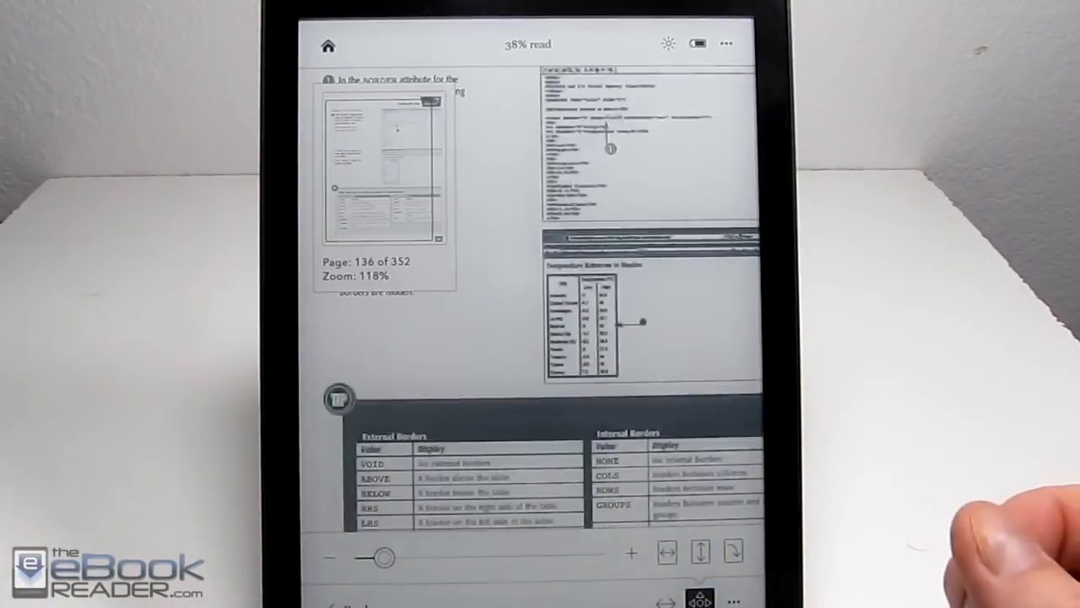